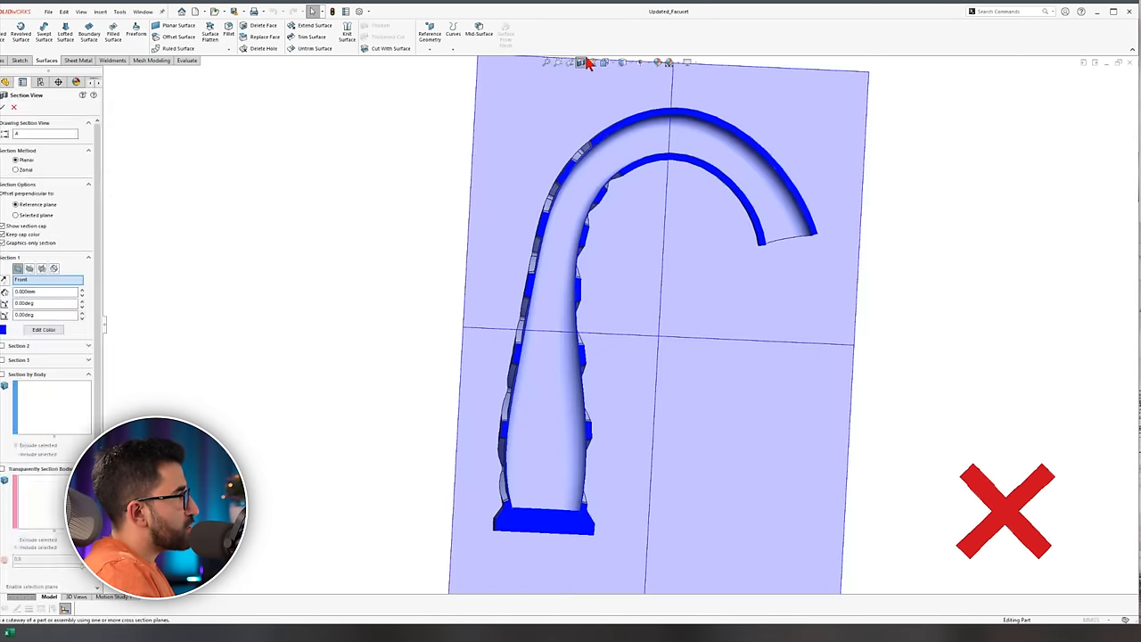
- Turn off the faucet's Section View cross-section
left_click(13, 107)
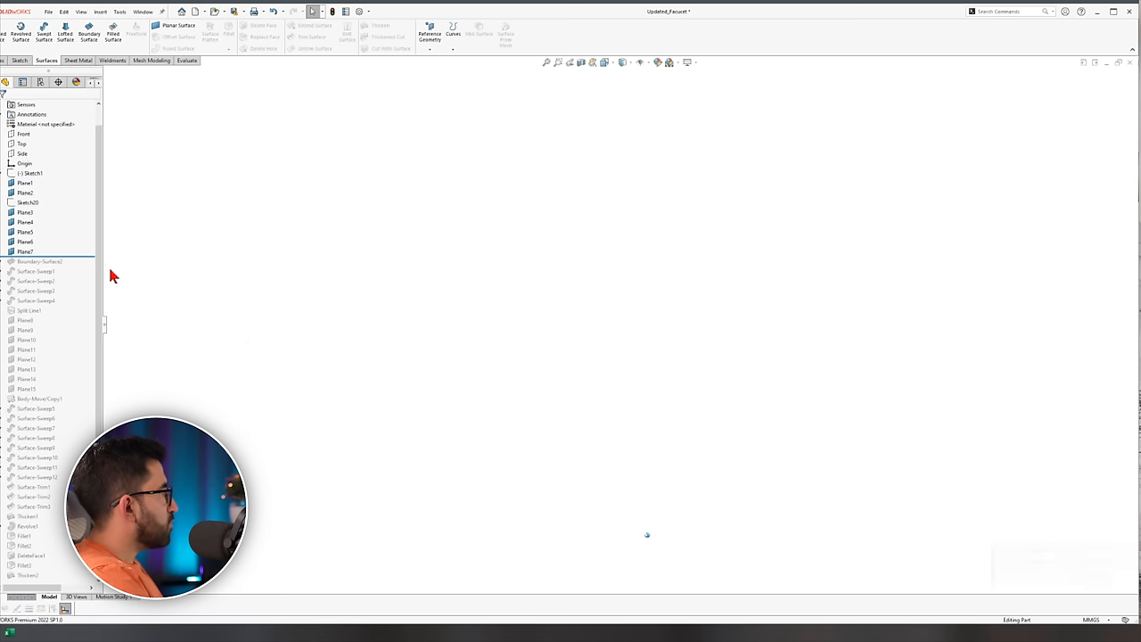
- Roll the faucet's feature tree forward through Boundary-Surface2 and the surface sweeps
left_click(40, 261)
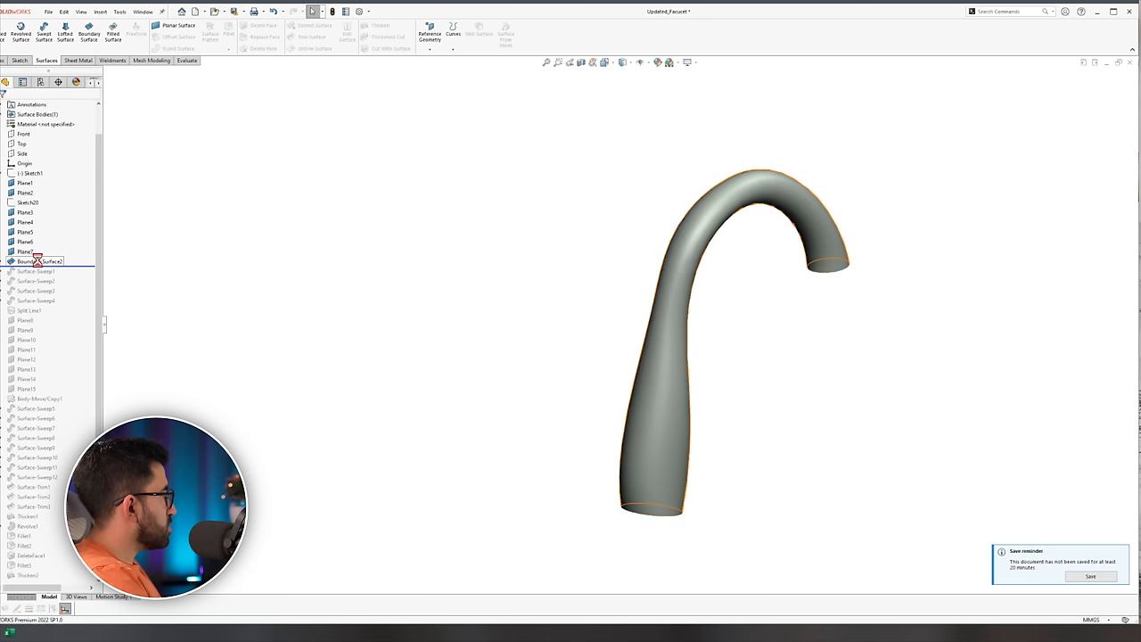
left_click(39, 260)
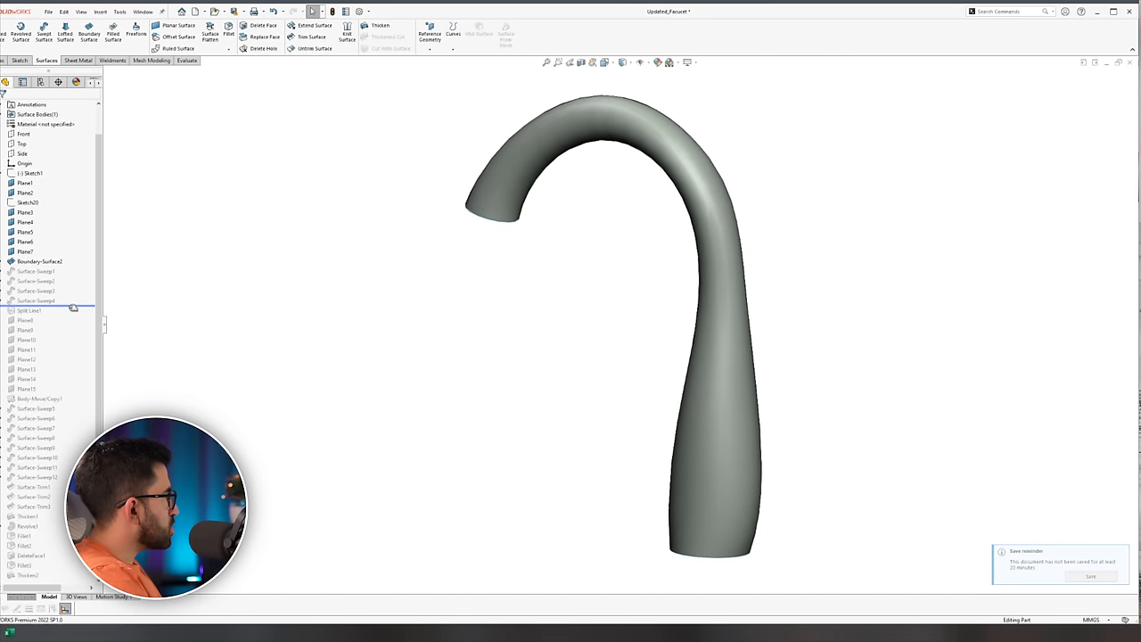
left_click(36, 301)
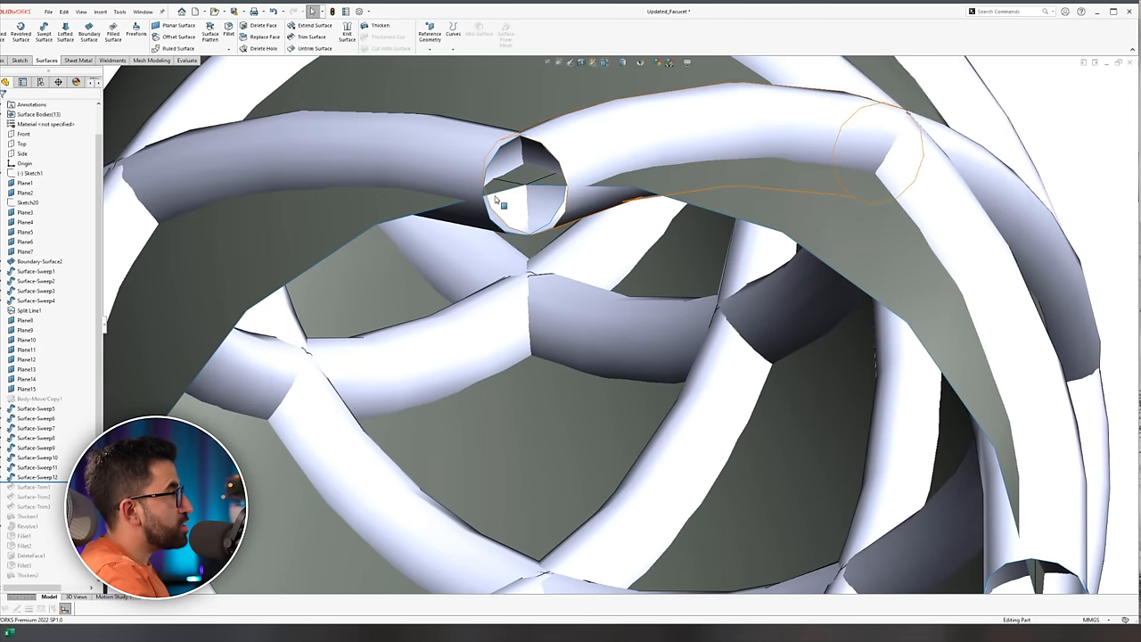
mouse_move(496, 153)
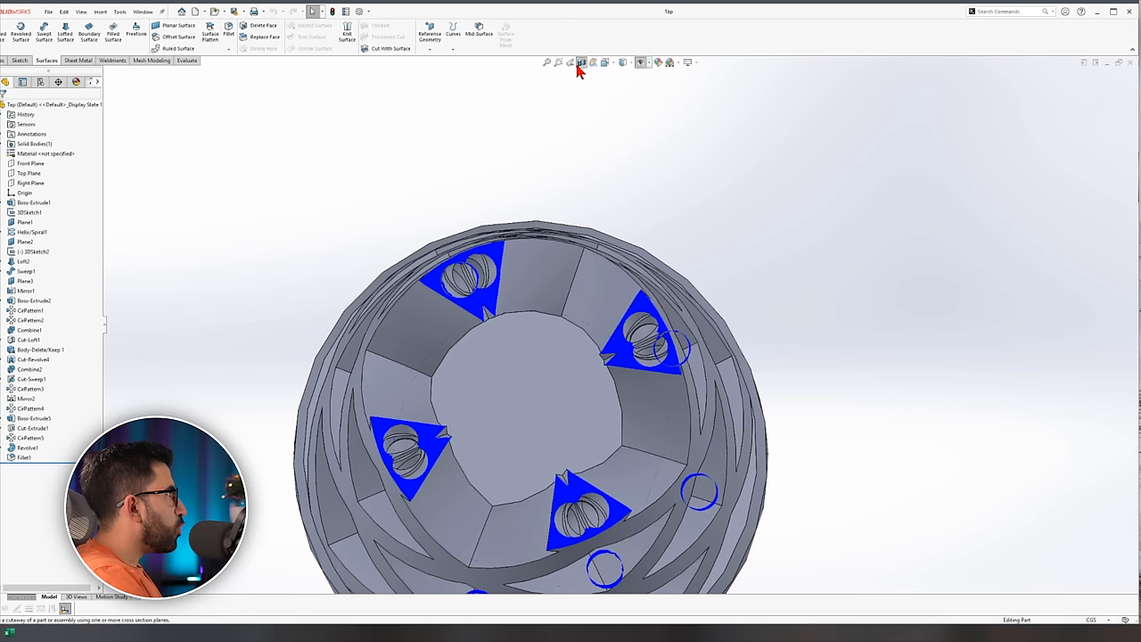
- Inspect the tap's internal channels with an angled Top Plane section view, then close it
left_click(581, 62)
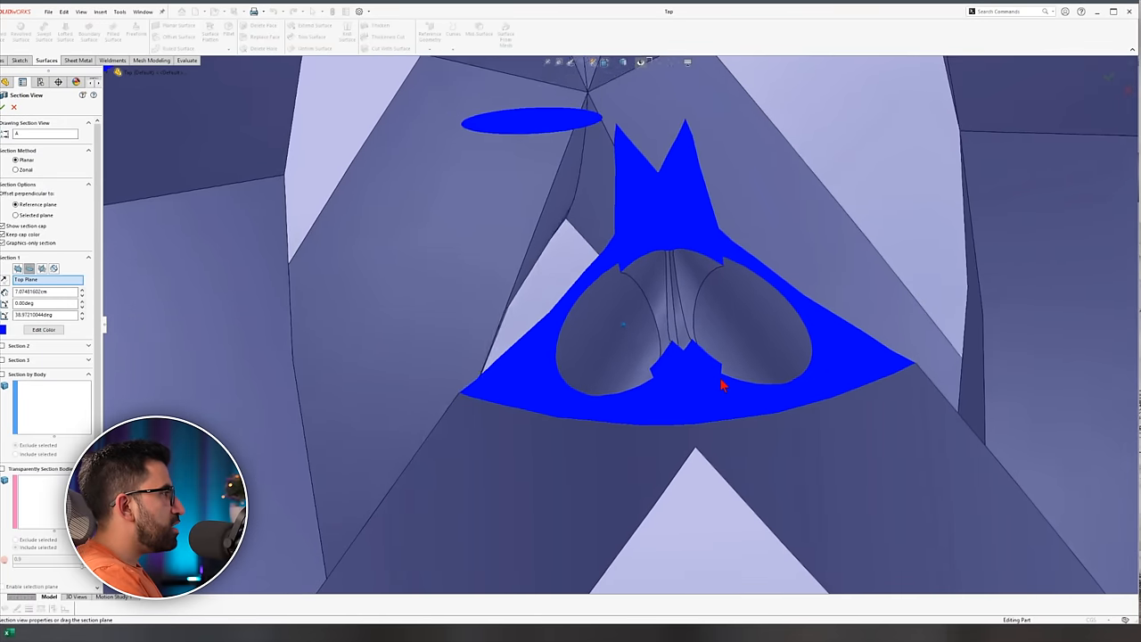
left_click(5, 107)
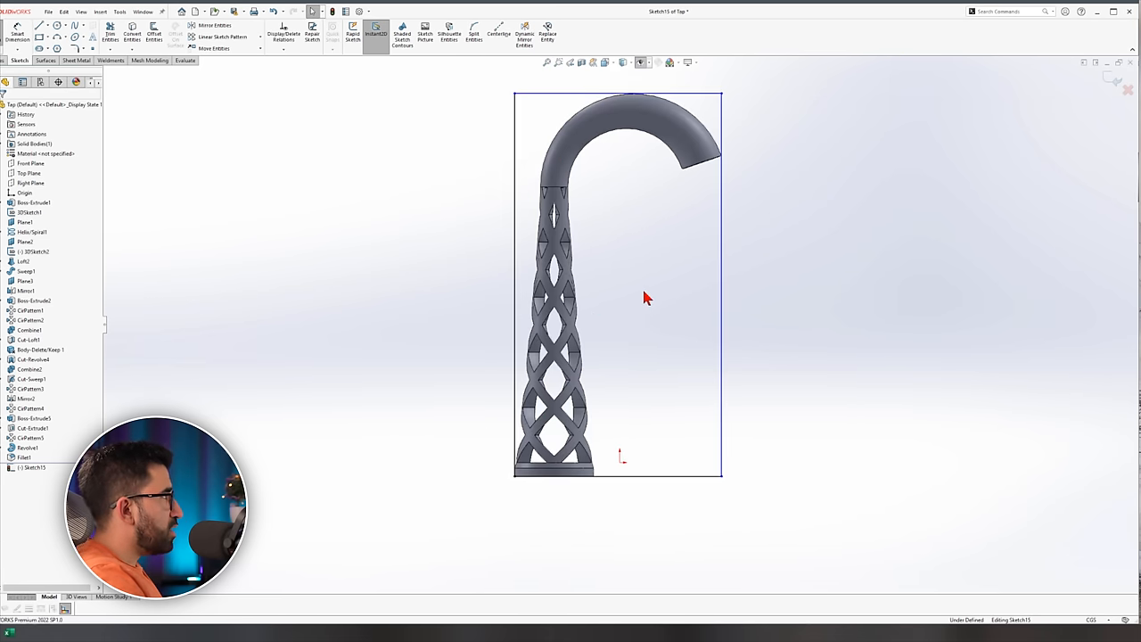
- Roll the tap's feature tree back to just after Helix/Spiral1
scroll("up", 3)
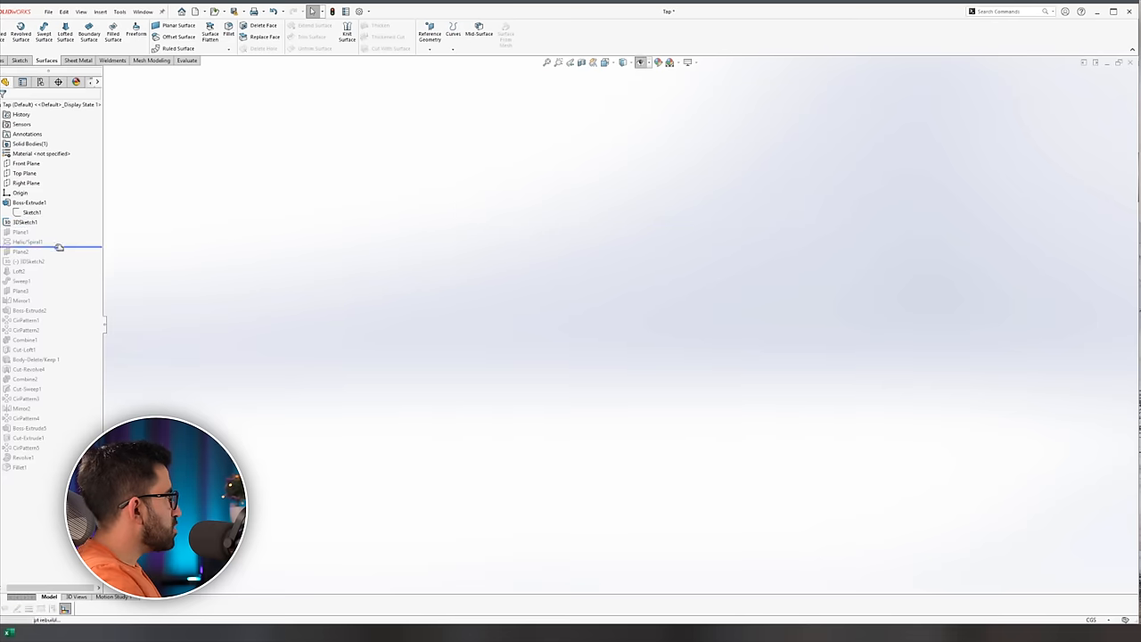
left_click(27, 241)
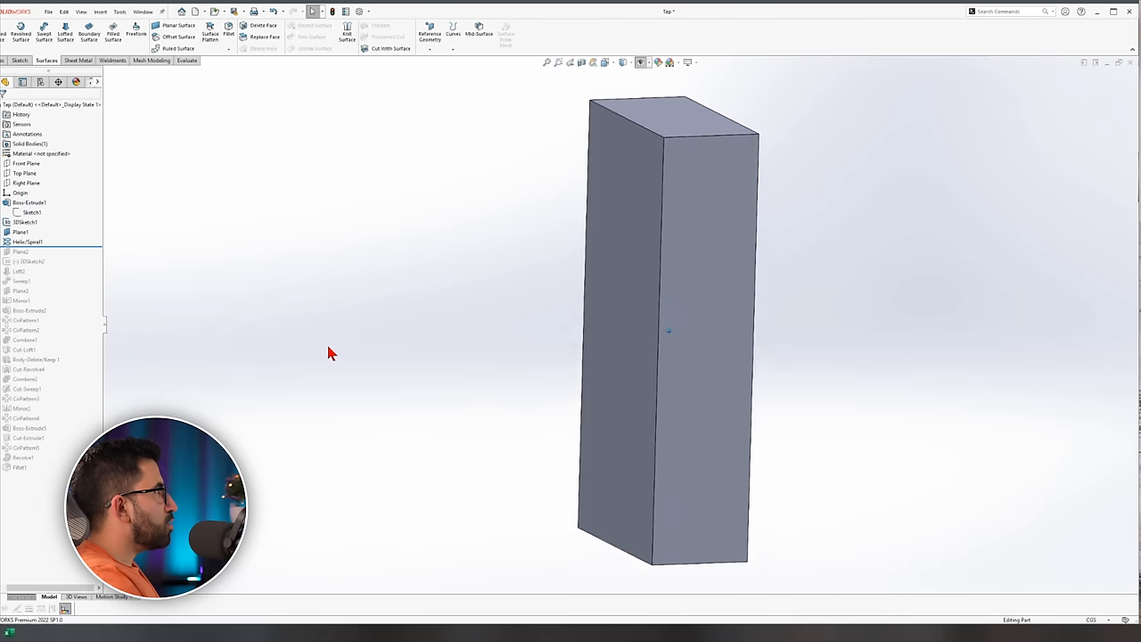
- Move the rollback bar below Boss-Extrude2 to reveal the twisted ribbon strands
left_click(28, 203)
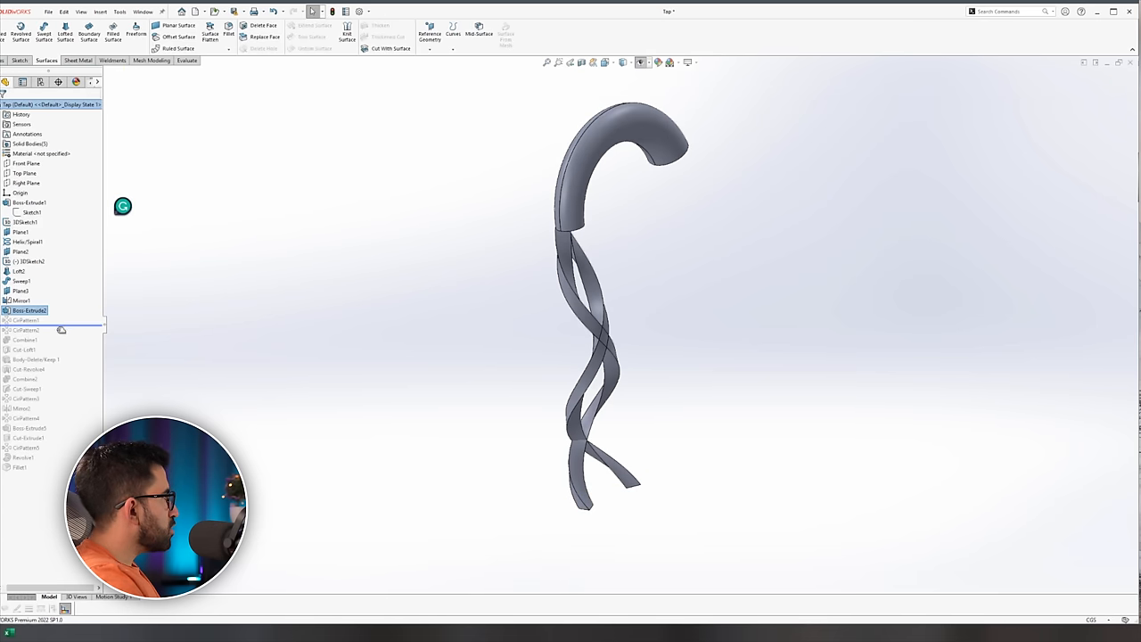
left_click(27, 320)
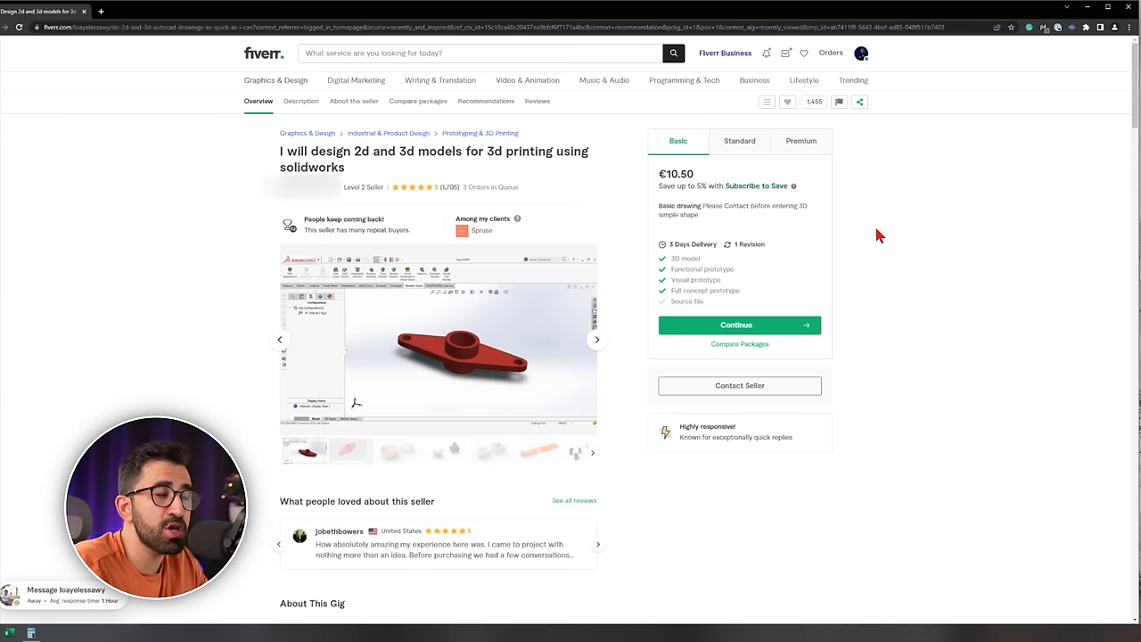
left_click(354, 101)
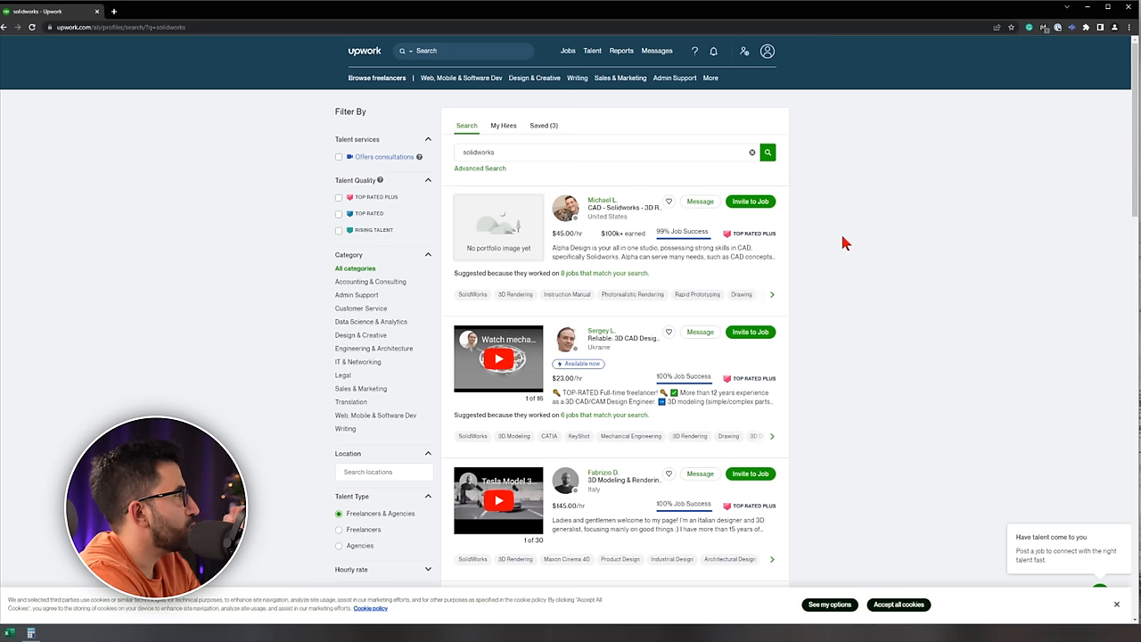
mouse_move(833, 242)
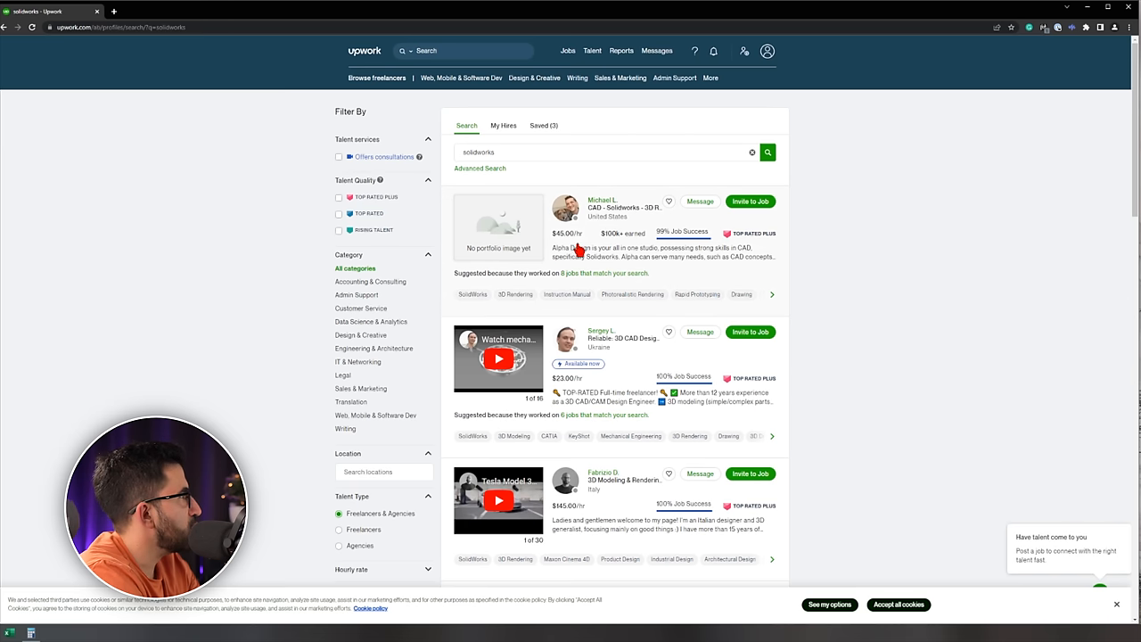
- Scroll the Upwork results to a SOLIDWORKS CAD designer with a $90/hr rate
scroll("down", 3)
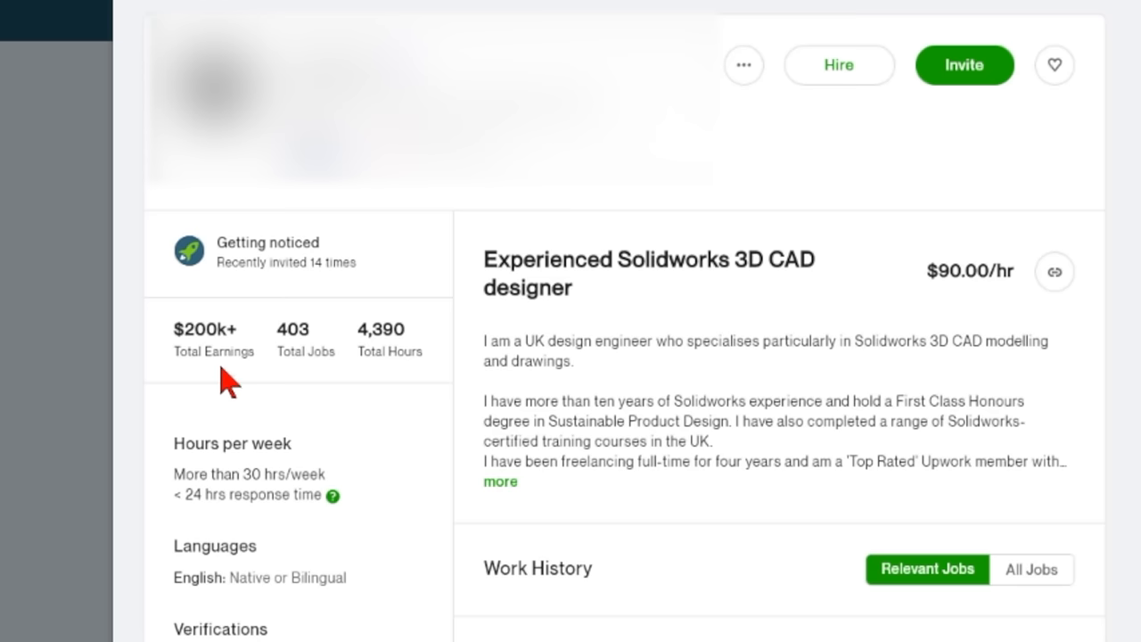
mouse_move(363, 398)
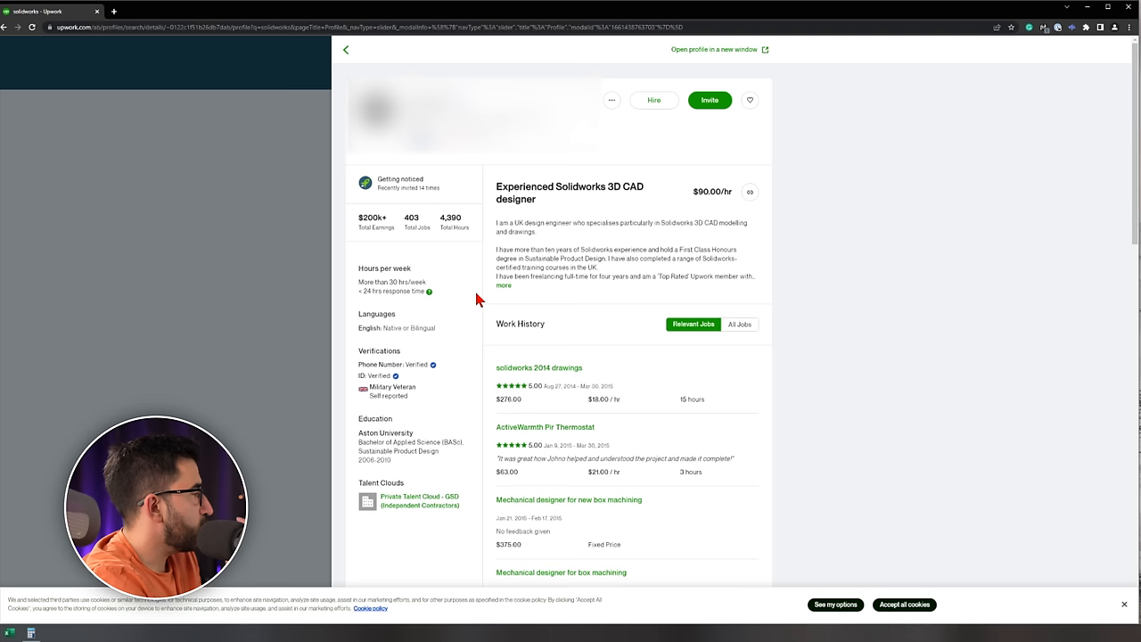
mouse_move(1070, 117)
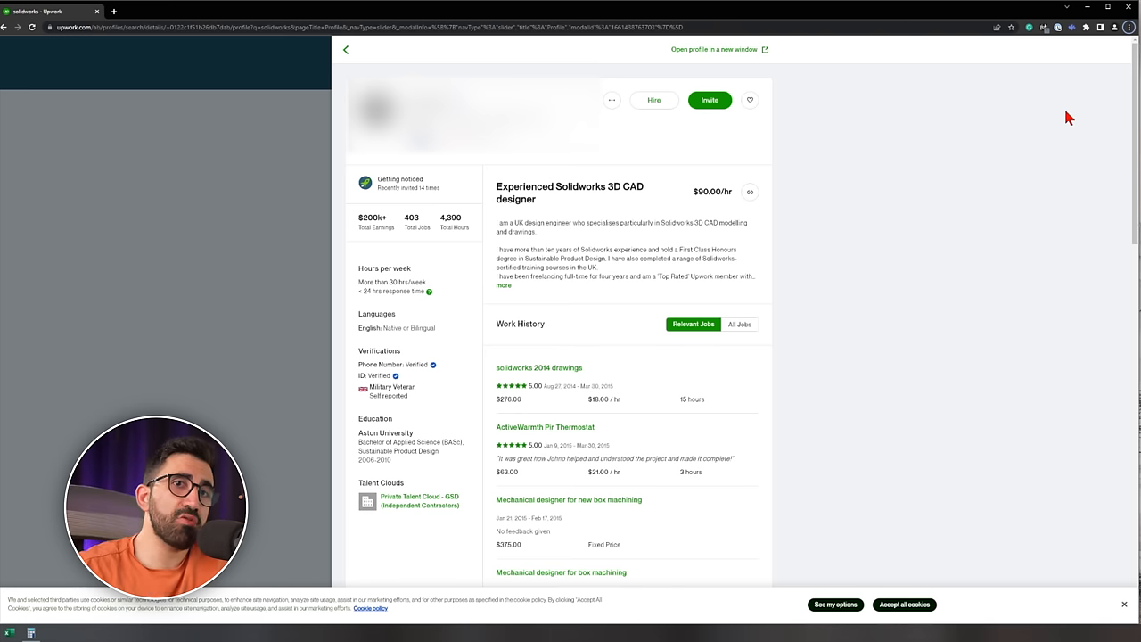